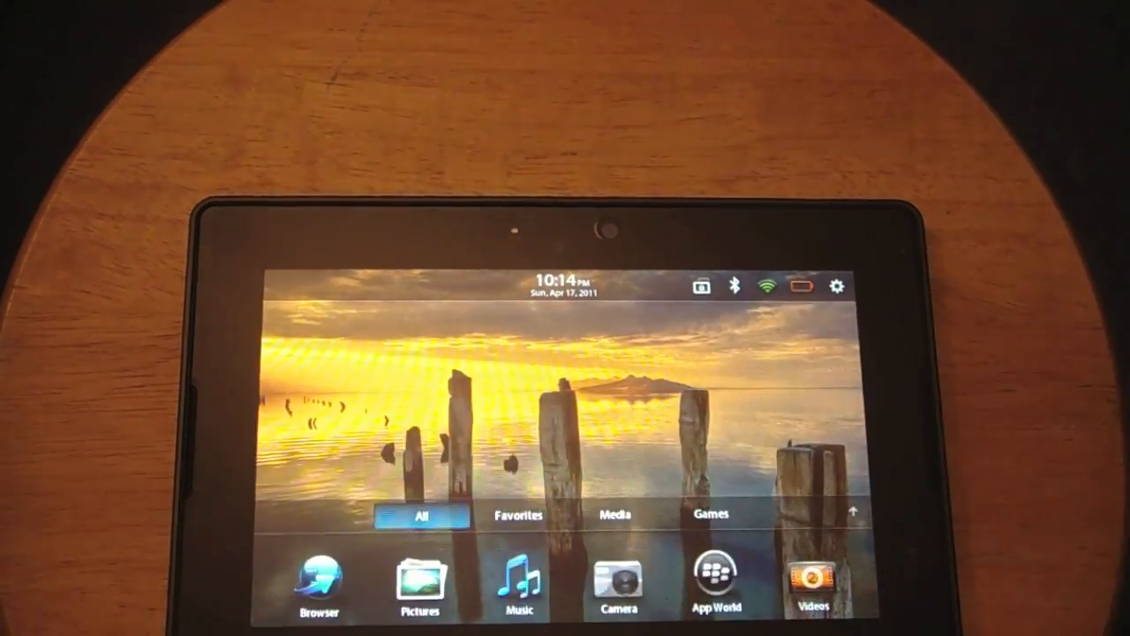
- Launch App World from the PlayBook home screen to its Featured storefront
click(714, 574)
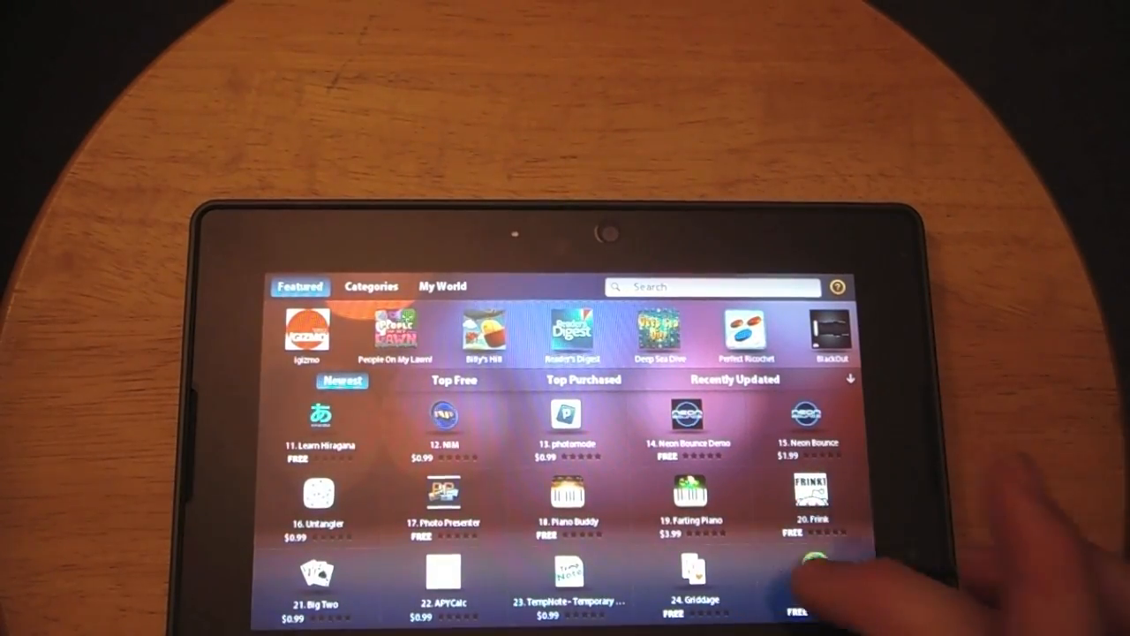
- View the My World installed apps list, then return to the Featured storefront
click(452, 382)
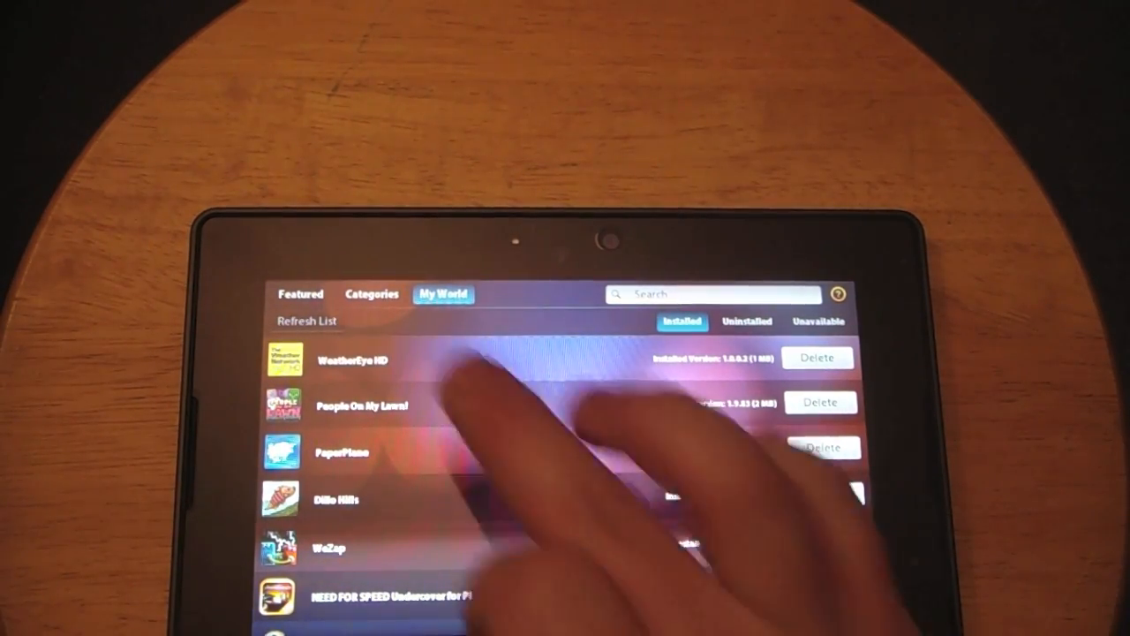
click(300, 293)
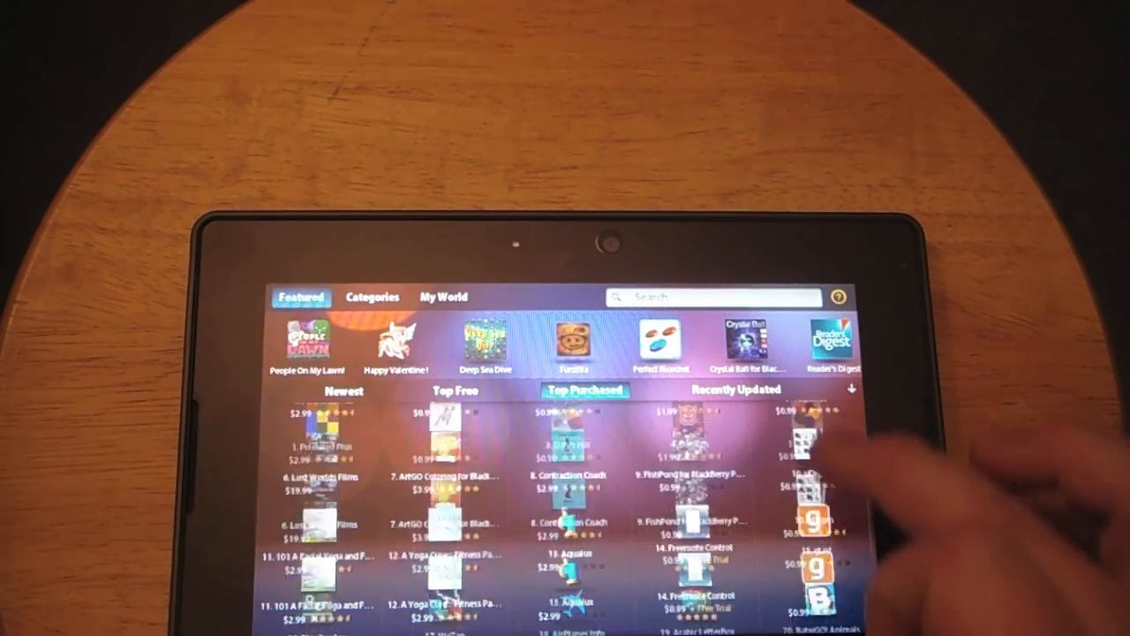
- Find Cave Run at #22 in Top Purchased and show its detail page
scroll(down, 3)
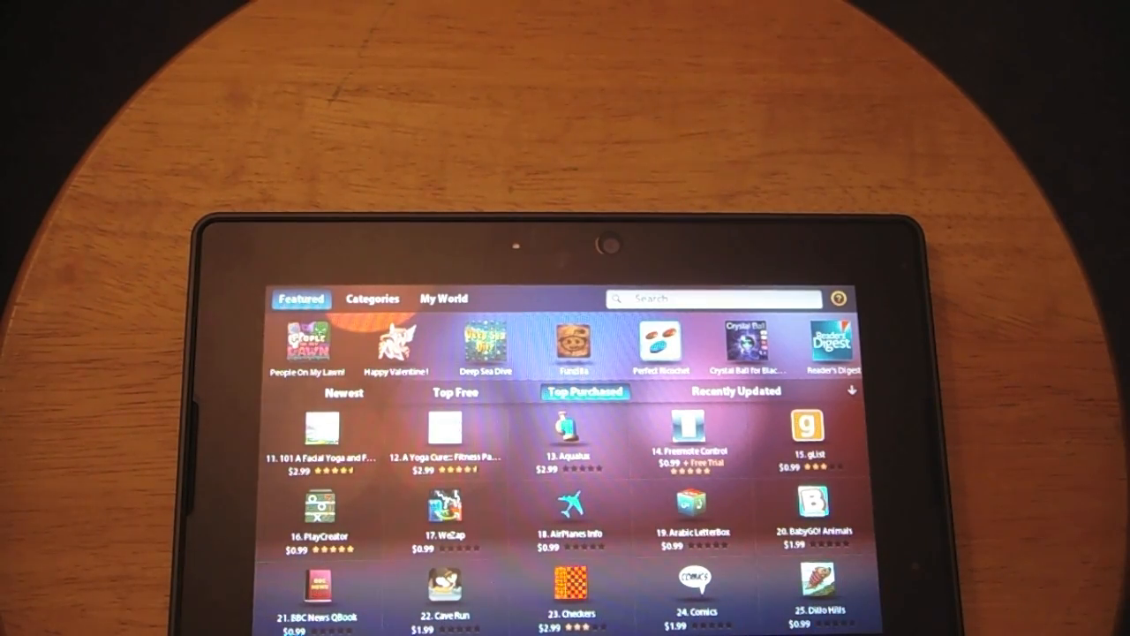
click(446, 590)
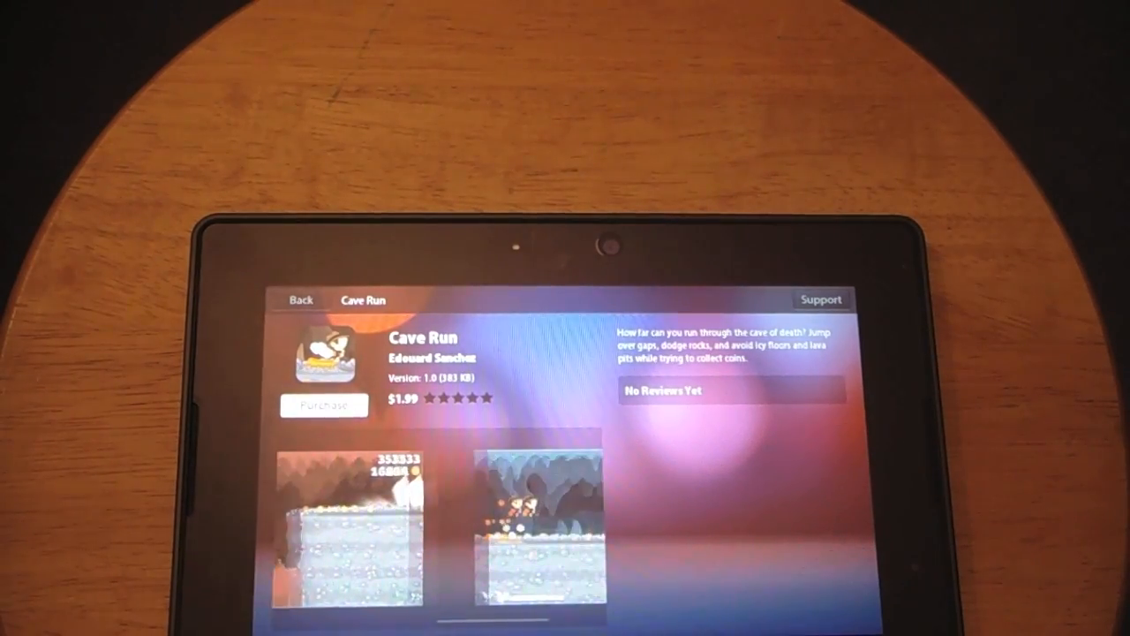
- Purchase Cave Run for $1.99, signing in with the BlackBerry ID and confirming Buy Now
click(325, 404)
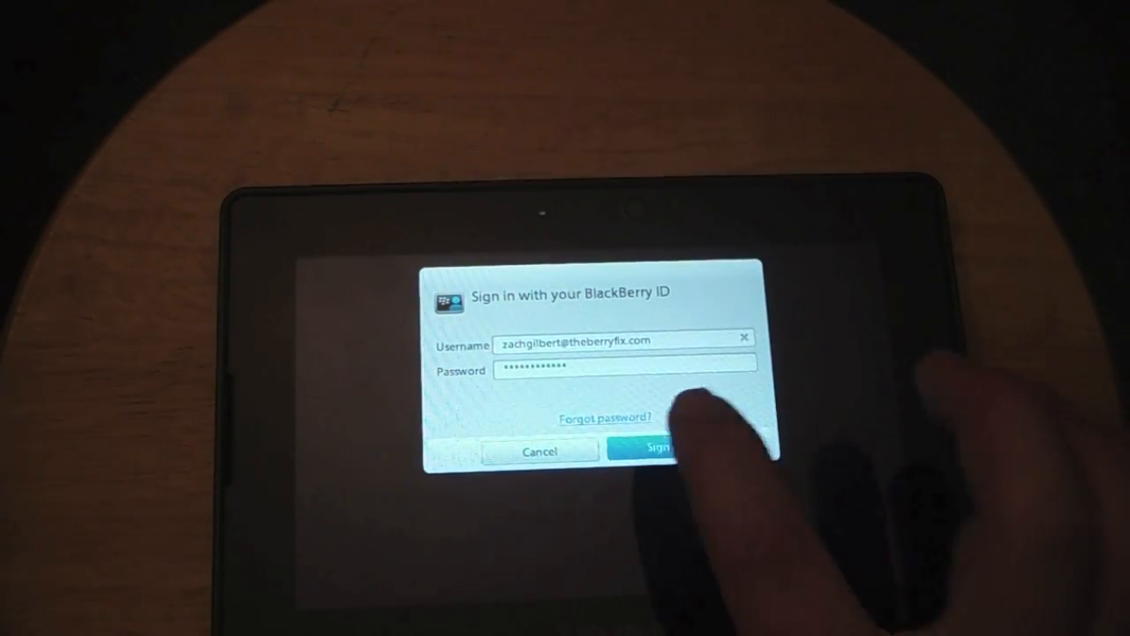
click(657, 451)
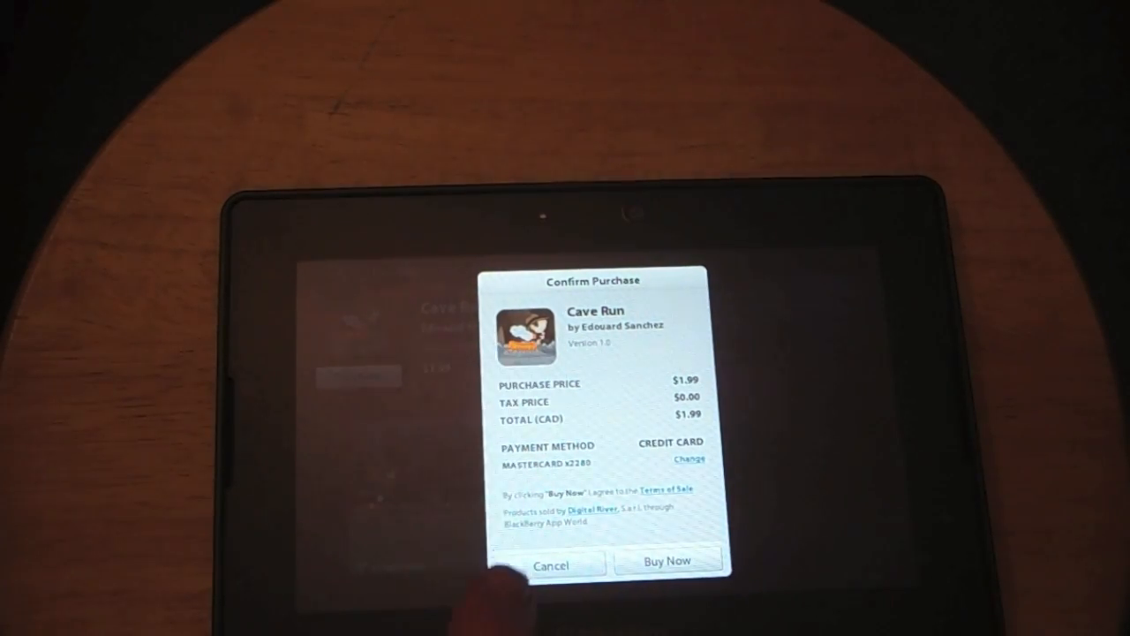
click(667, 560)
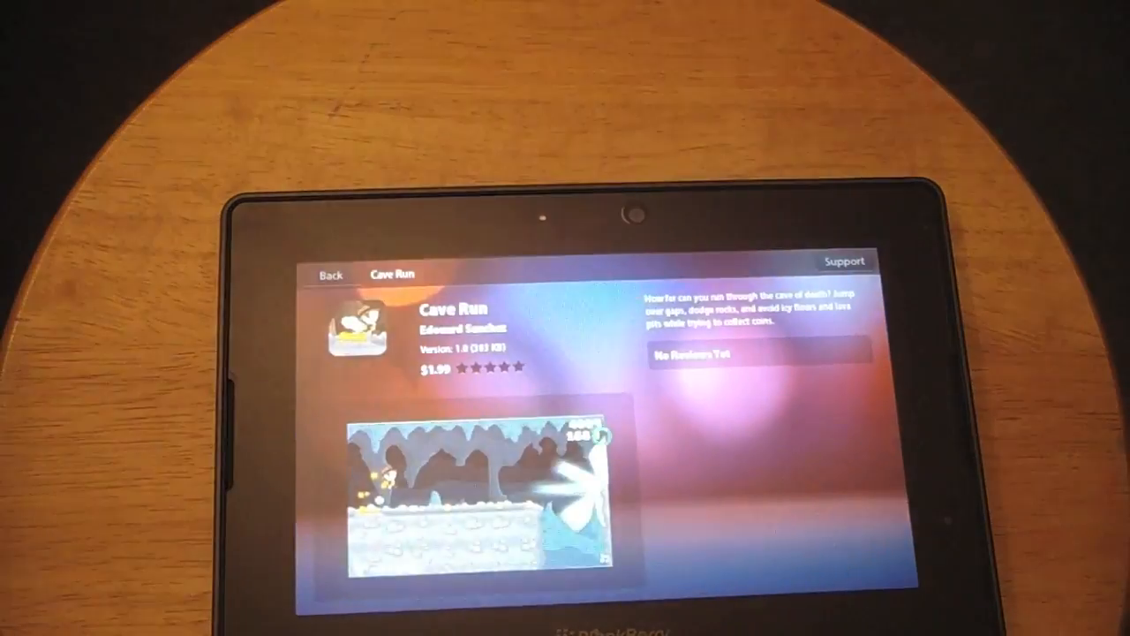
- Refresh My World and reopen it so Cave Run appears installed at the top
click(329, 273)
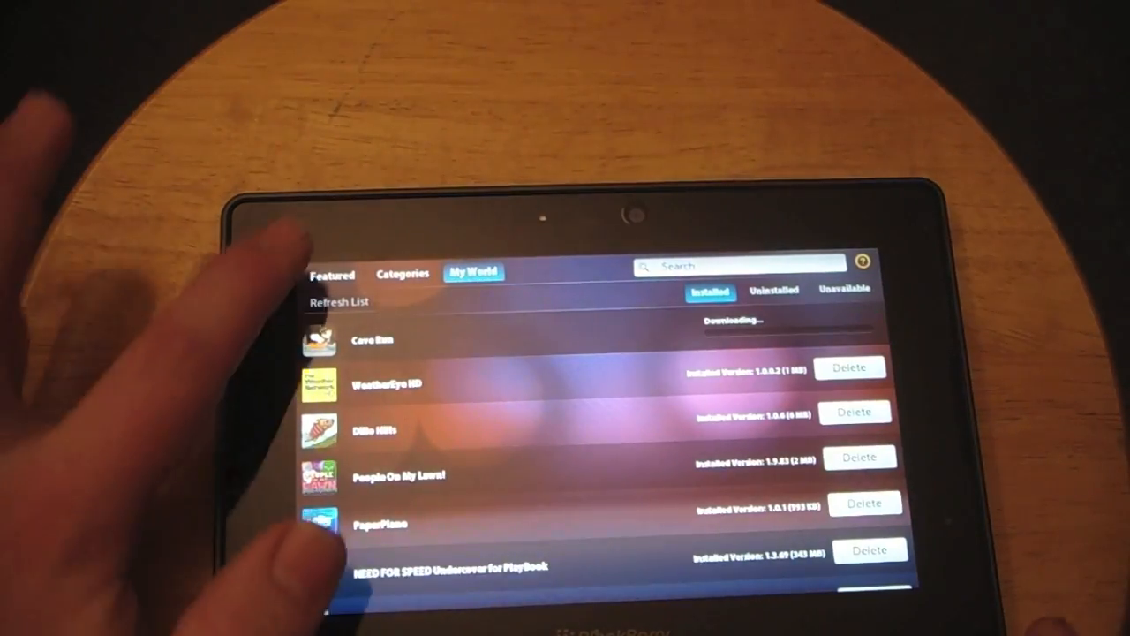
click(332, 273)
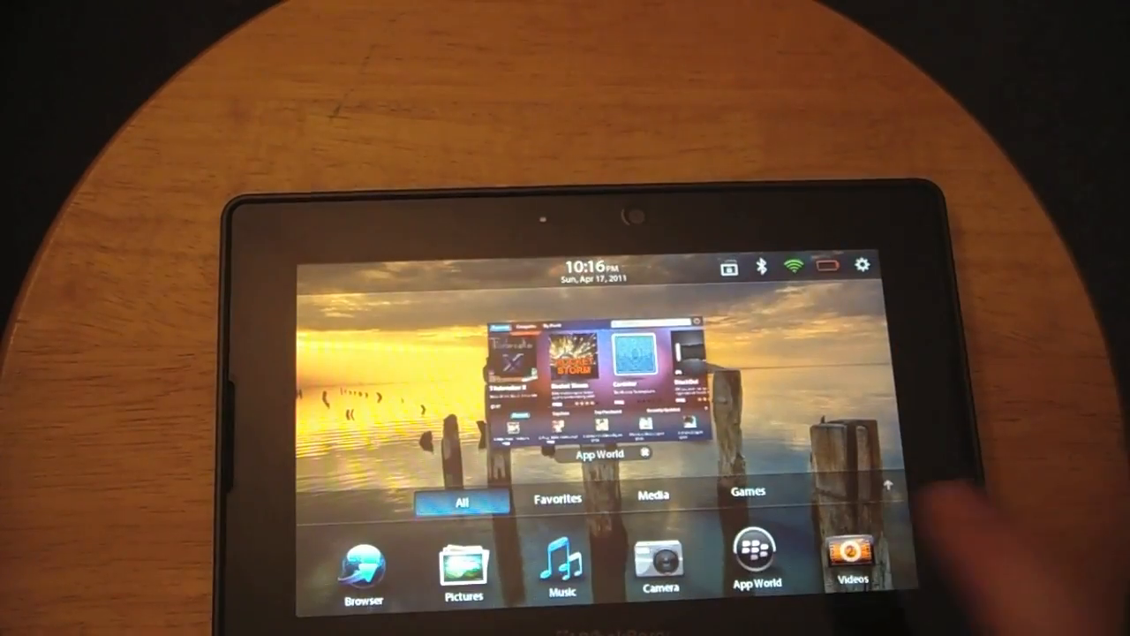
click(851, 547)
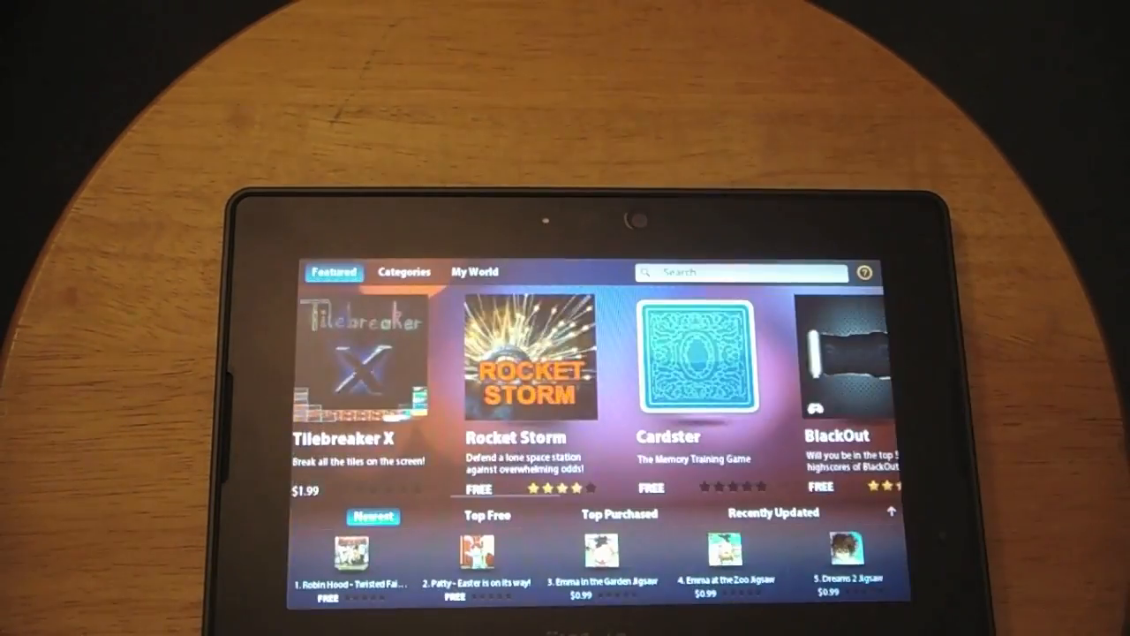
click(473, 272)
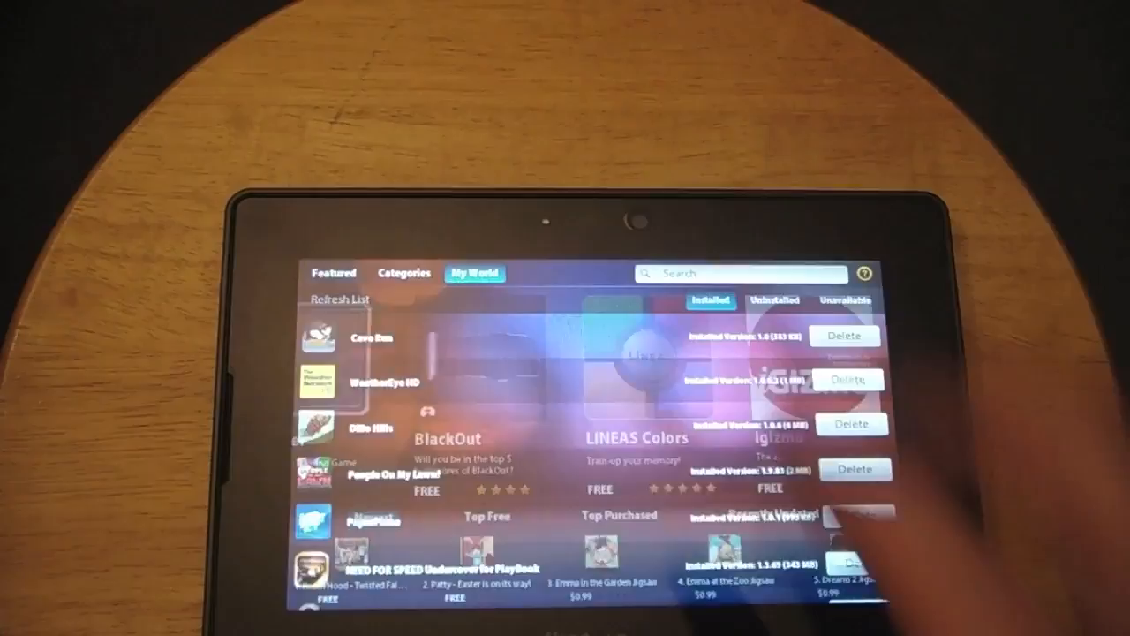